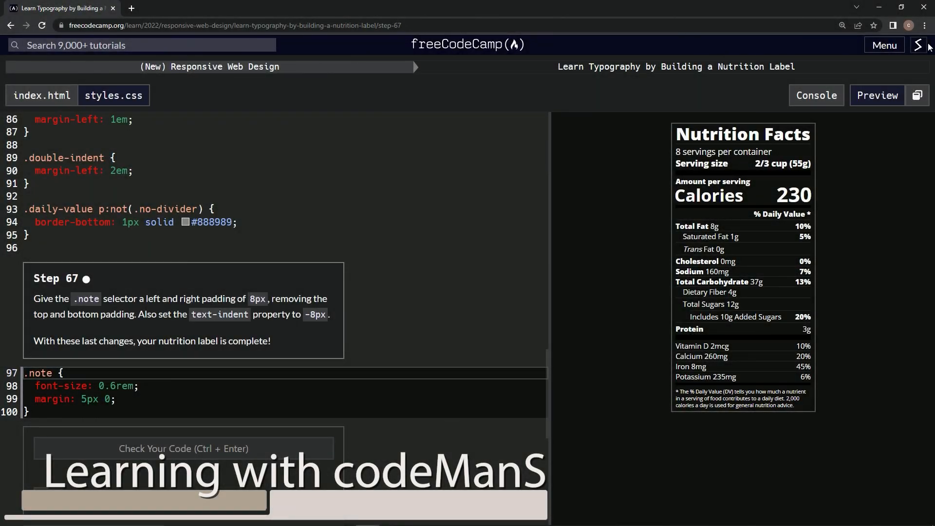
pyautogui.moveTo(504, 63)
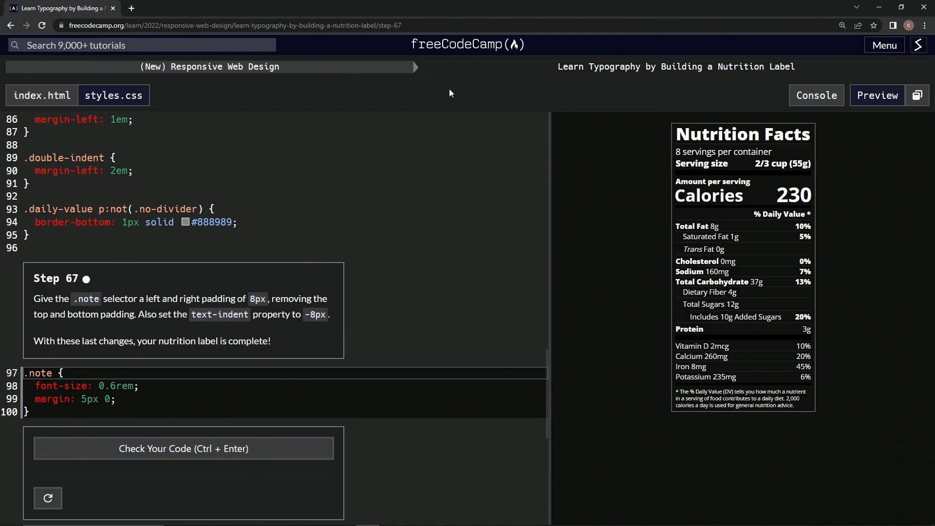
pyautogui.moveTo(700, 84)
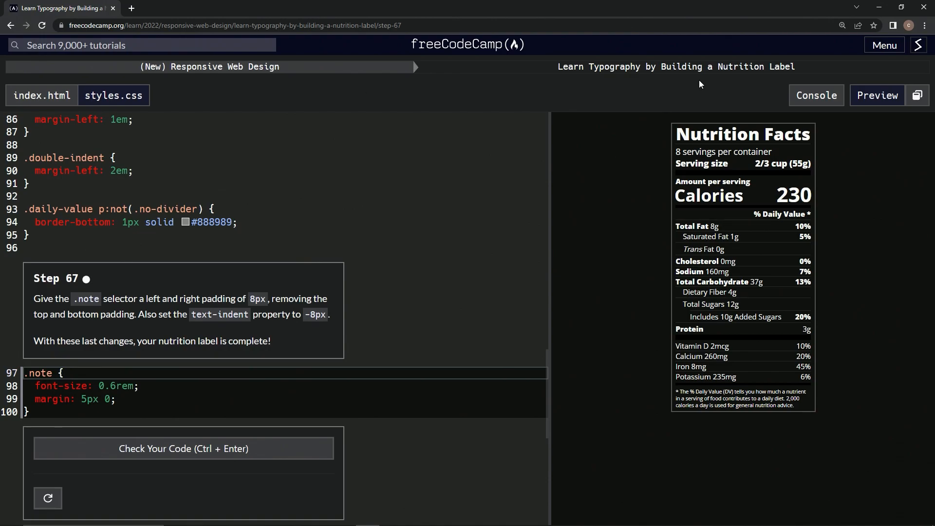
pyautogui.moveTo(24, 290)
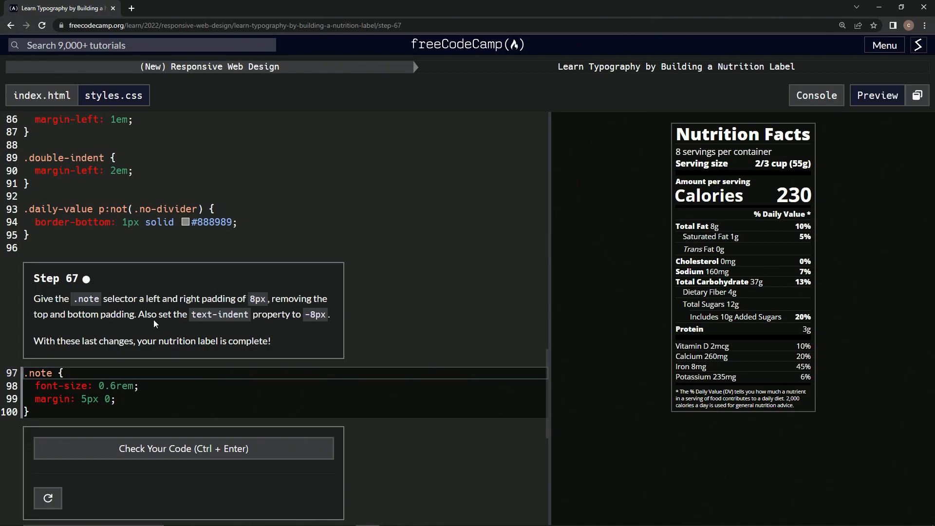
pyautogui.moveTo(193, 324)
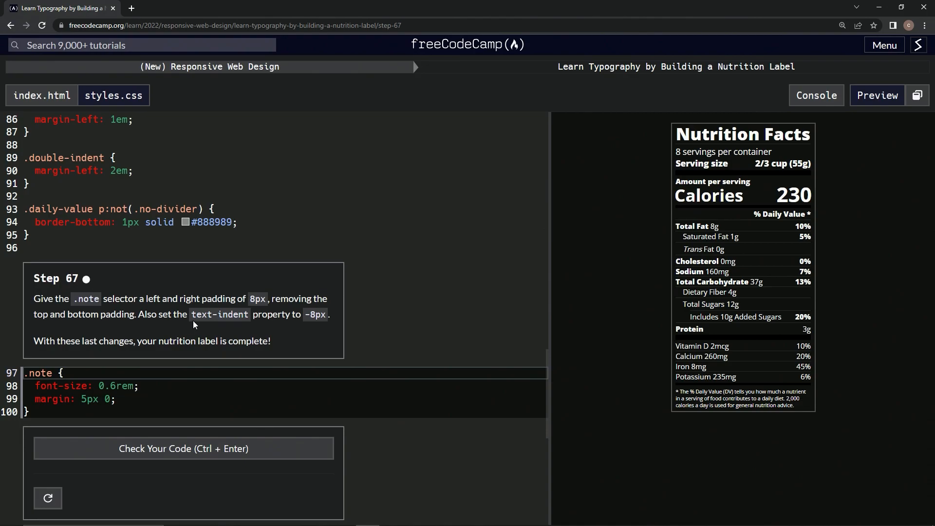
pyautogui.moveTo(292, 329)
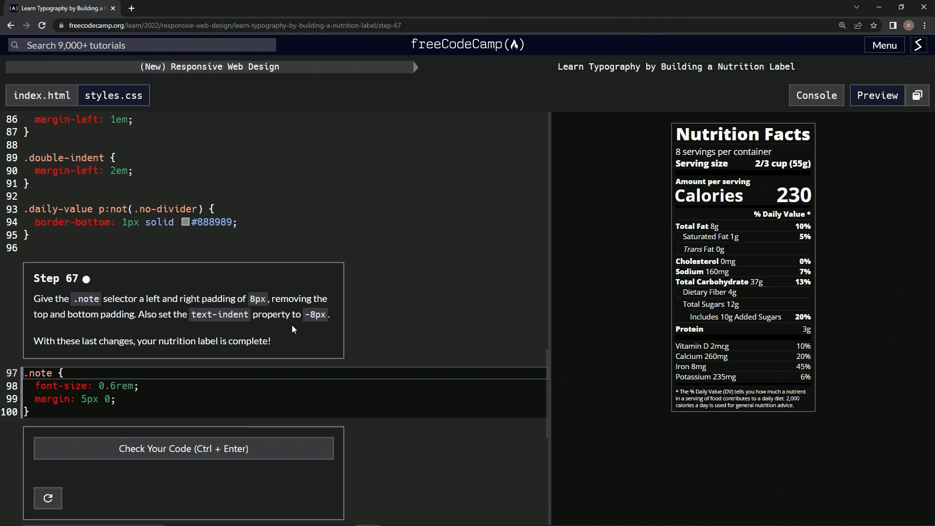
pyautogui.moveTo(69, 335)
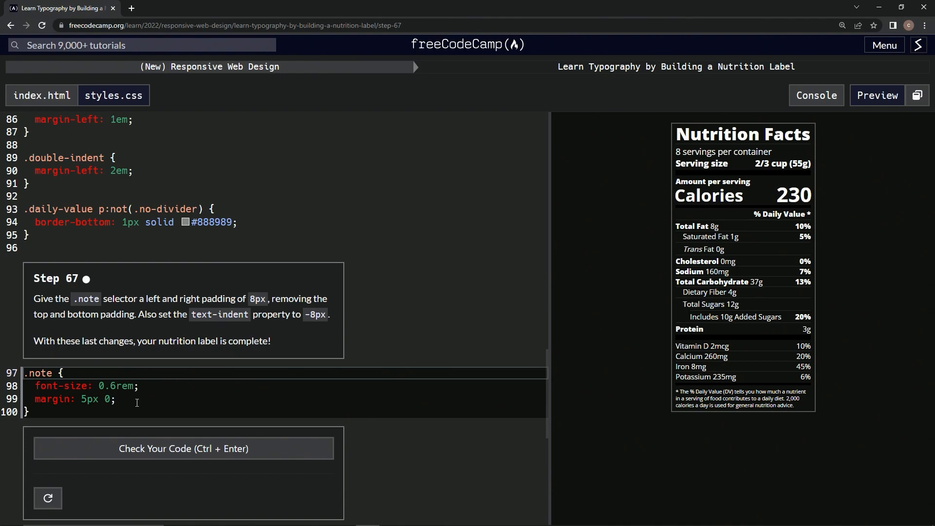
# Add padding: 0 8px; and text-indent: -8px; to the .note rule
pyautogui.press('Return')
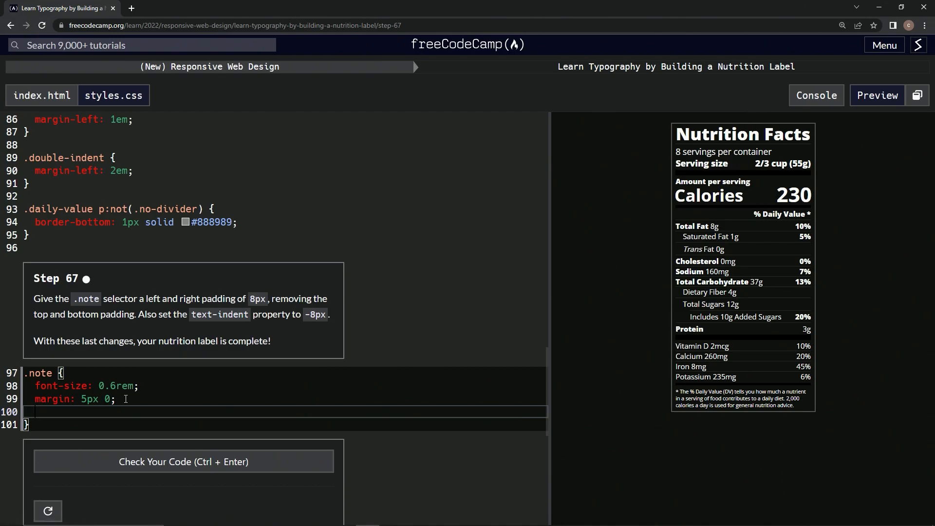
pyautogui.write('padding:')
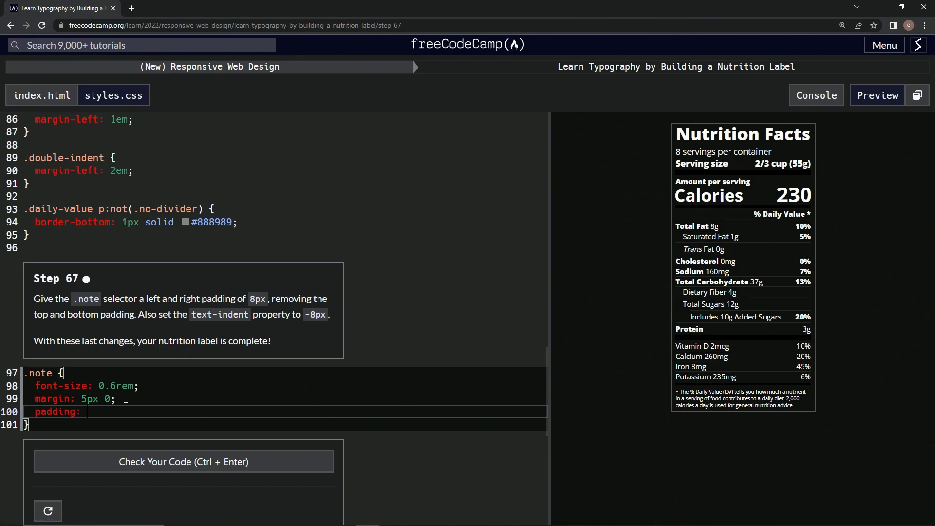
pyautogui.write('0')
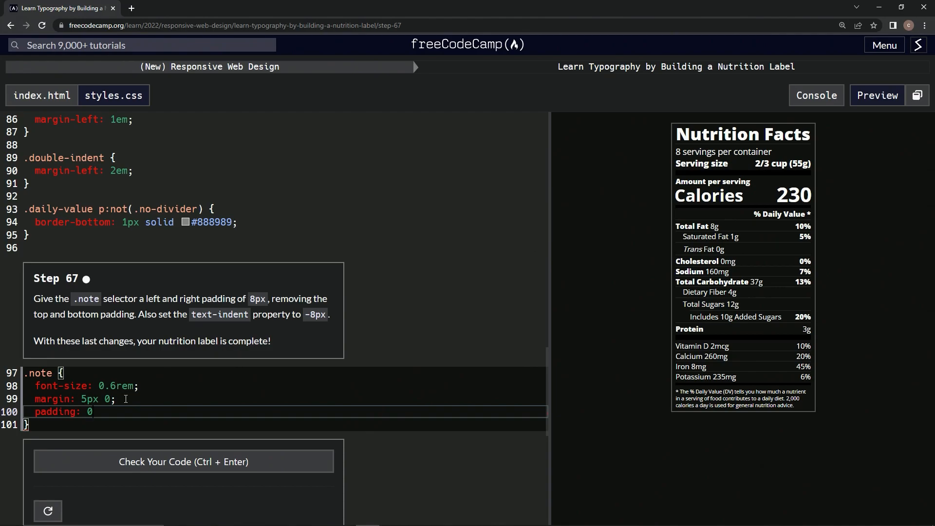
pyautogui.write('8px;')
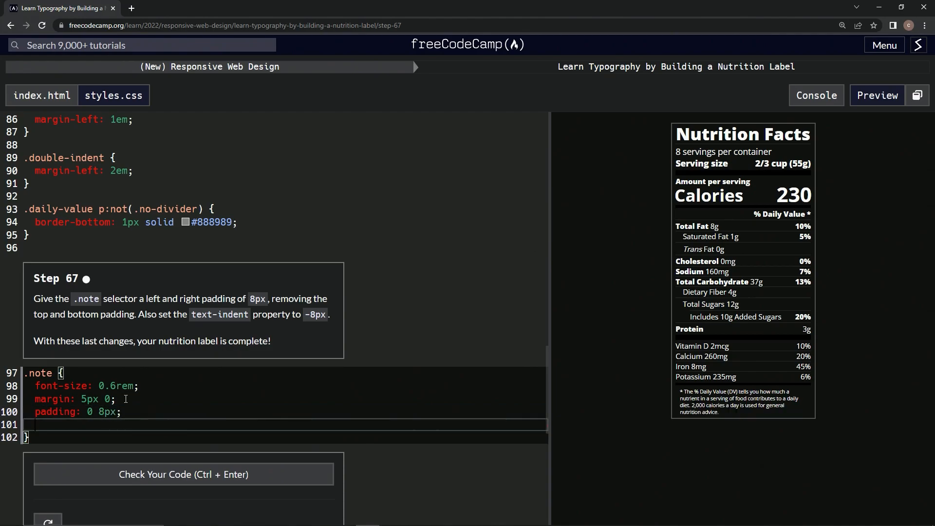
pyautogui.write('t')
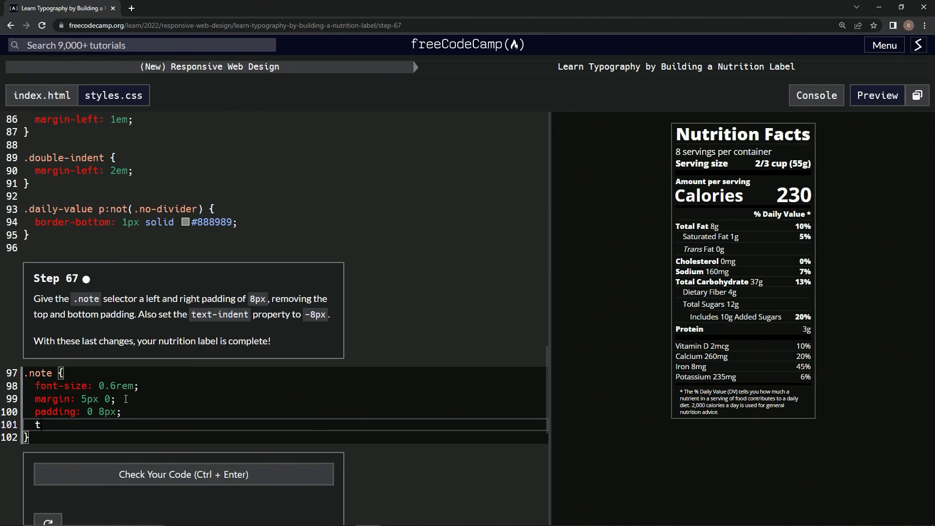
pyautogui.write('ext-')
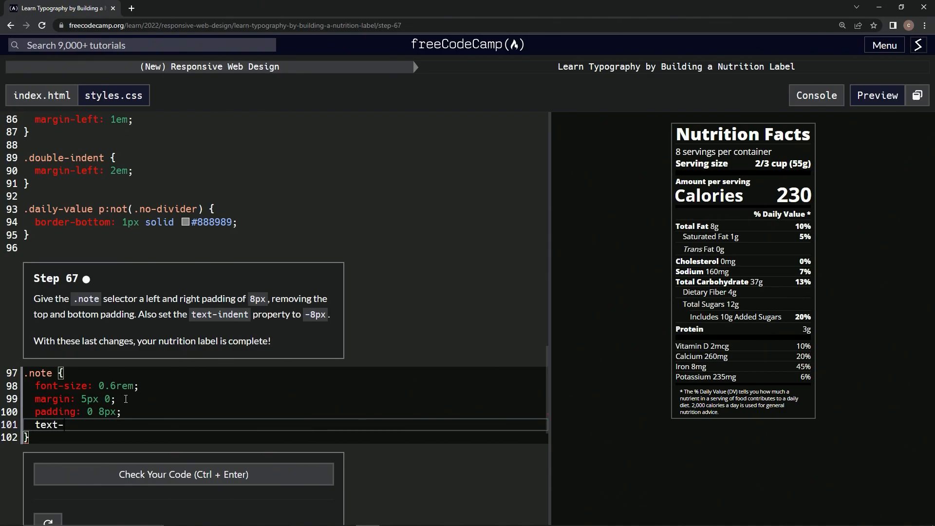
pyautogui.write('indent:')
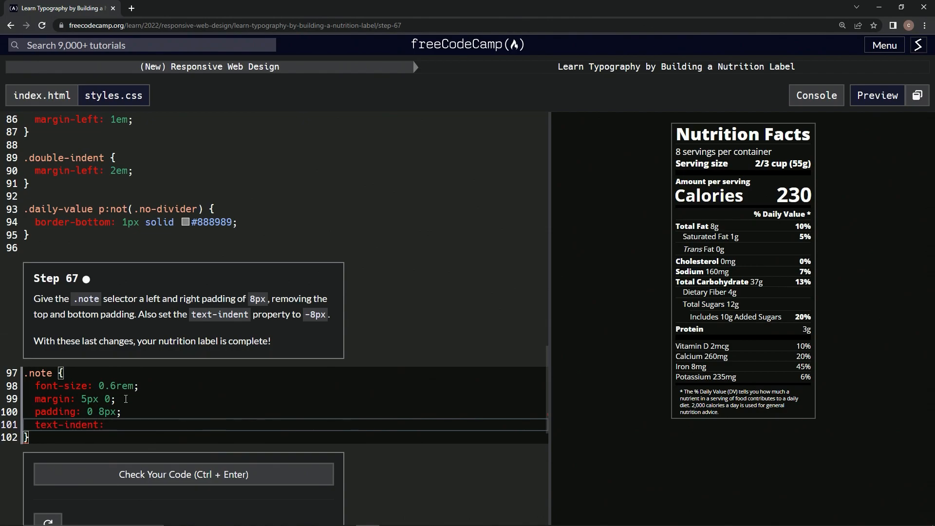
pyautogui.write('-8p')
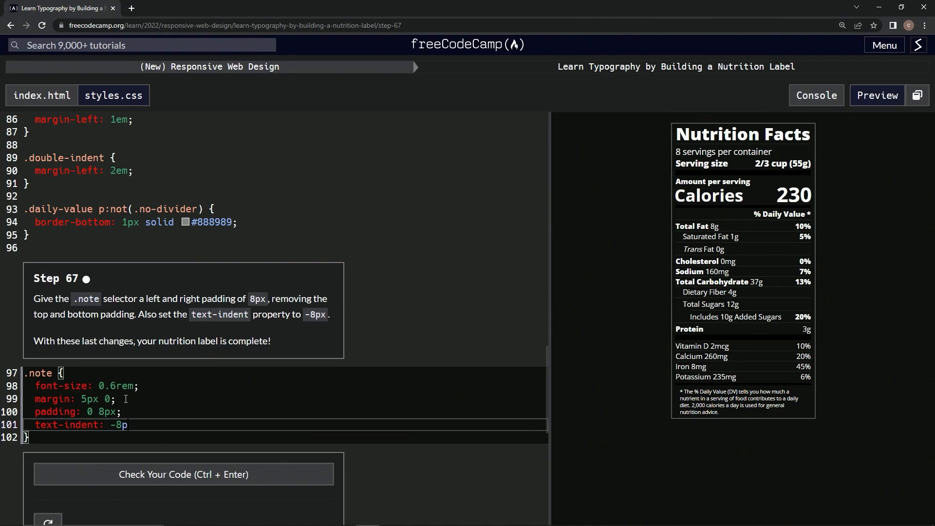
pyautogui.write('x;')
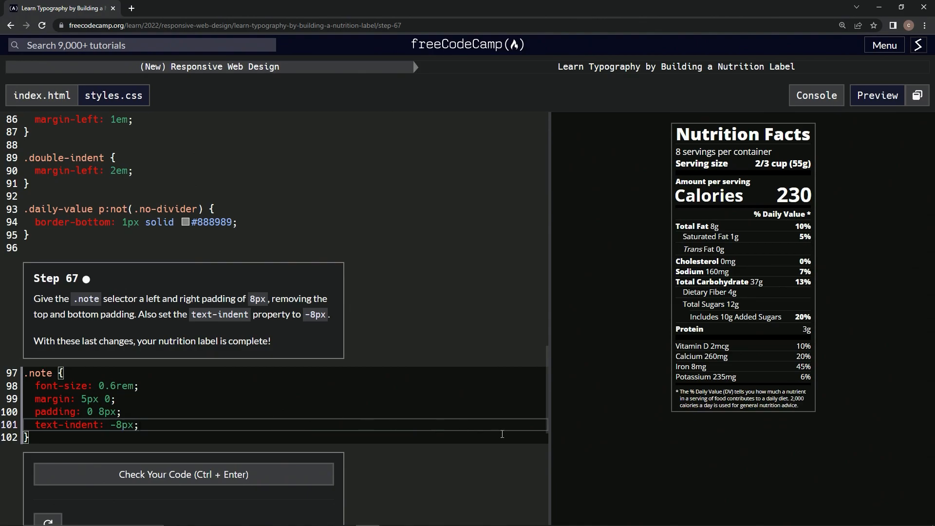
pyautogui.moveTo(642, 329)
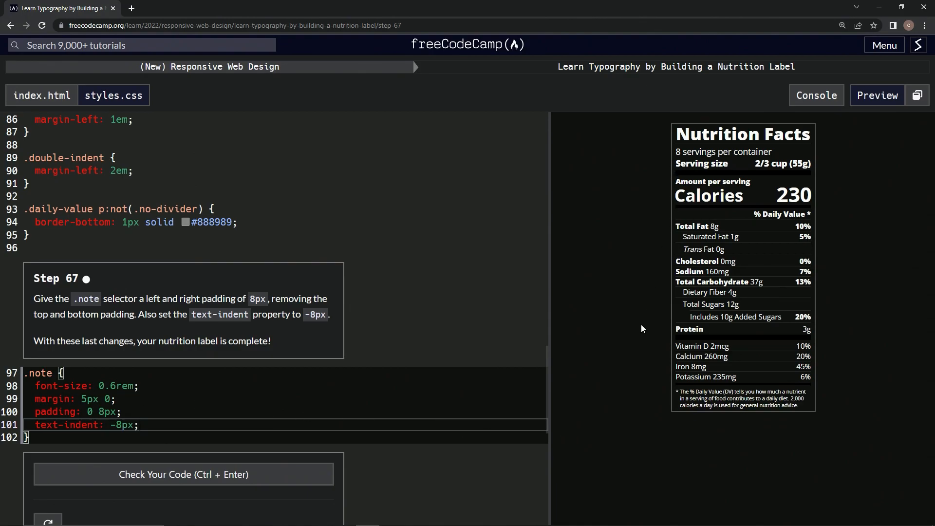
# Check the code and submit step 67 to go to the next challenge
pyautogui.click(183, 473)
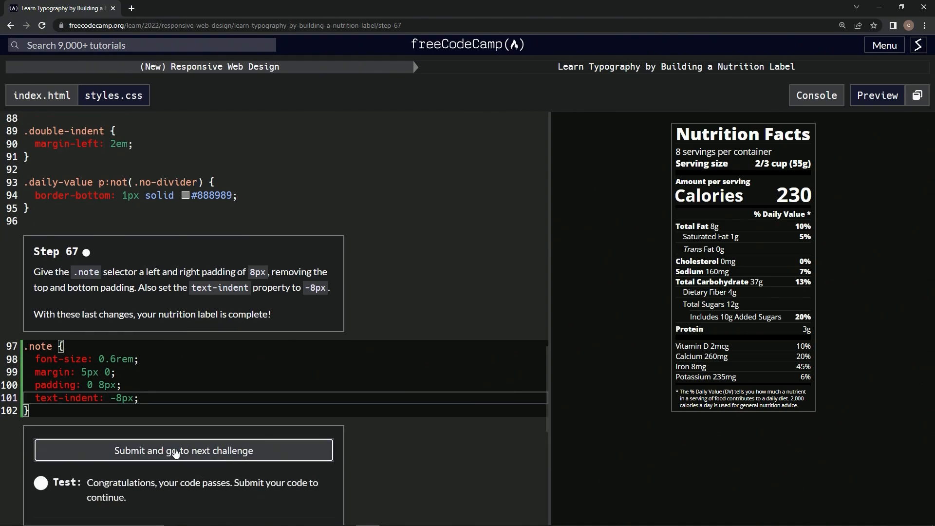
pyautogui.click(183, 450)
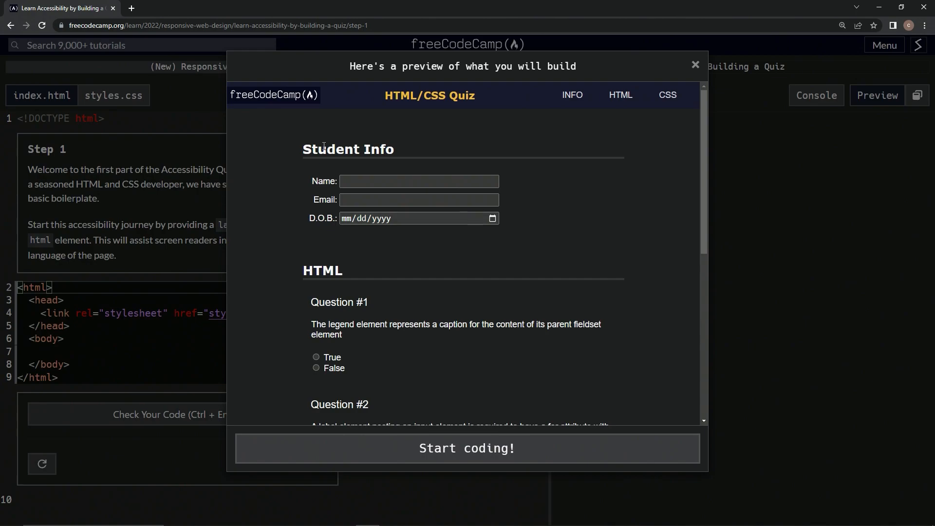
pyautogui.moveTo(398, 111)
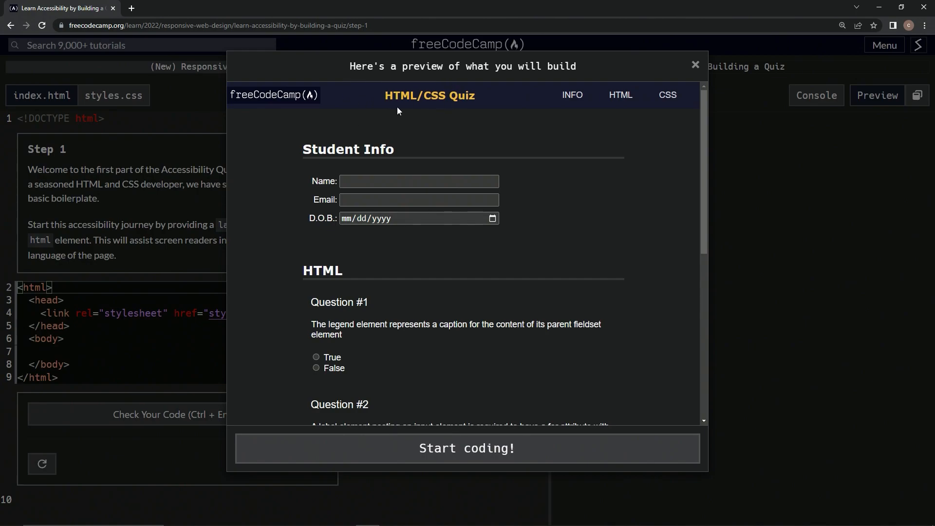
# Scroll through the Accessibility Quiz preview and choose Start coding
pyautogui.scroll(-3)
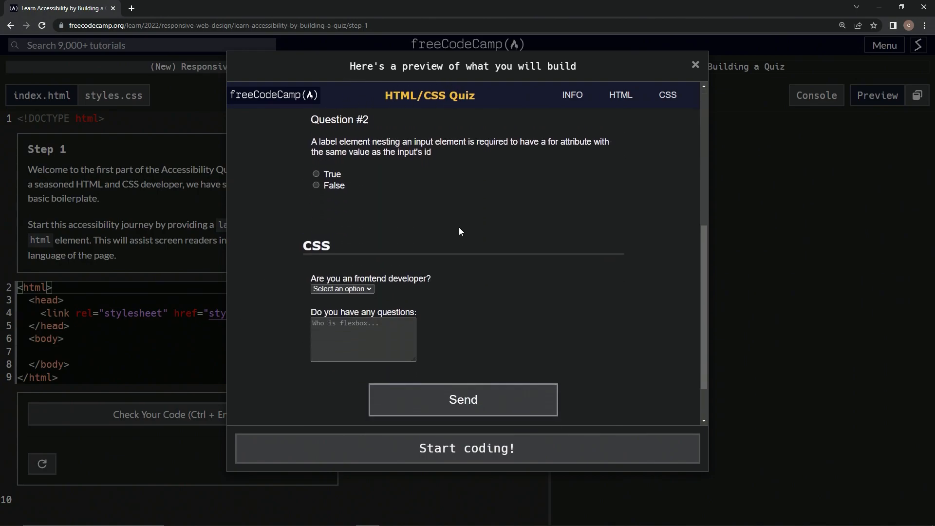
pyautogui.scroll(-3)
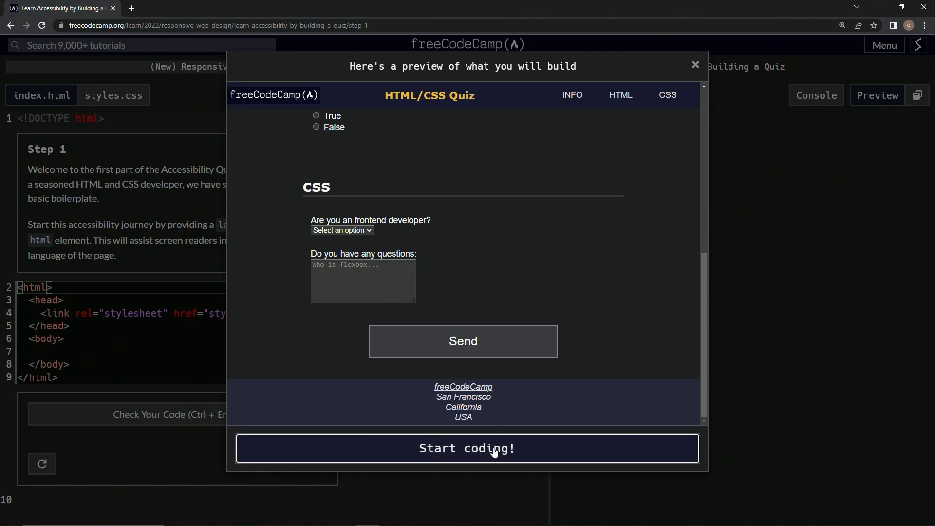
pyautogui.click(465, 448)
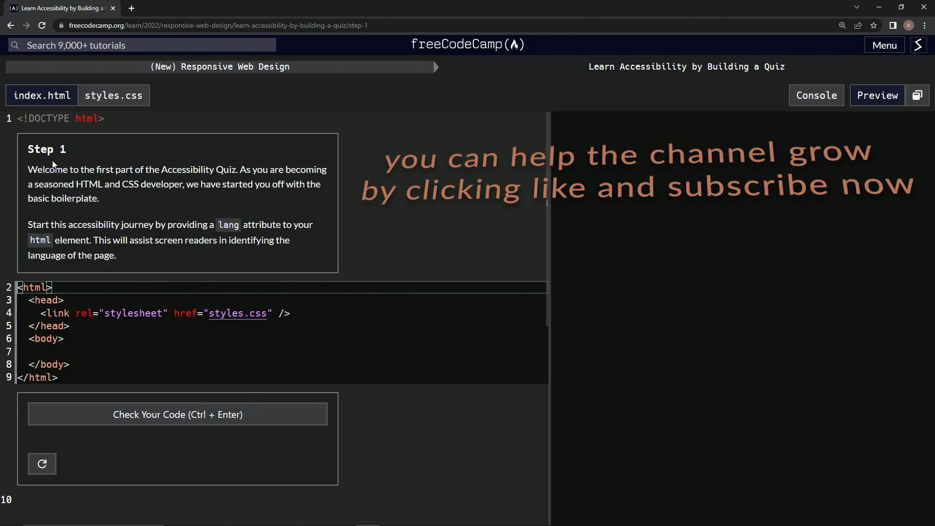
pyautogui.moveTo(228, 175)
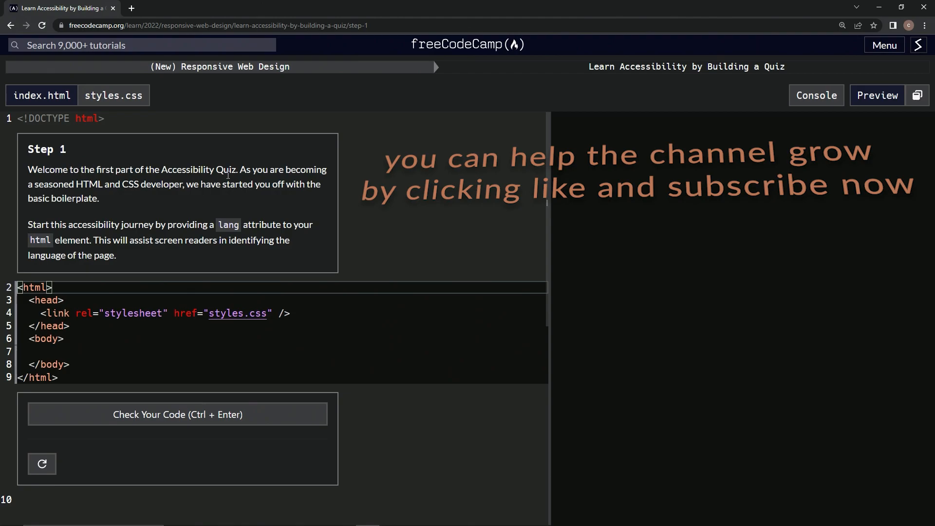